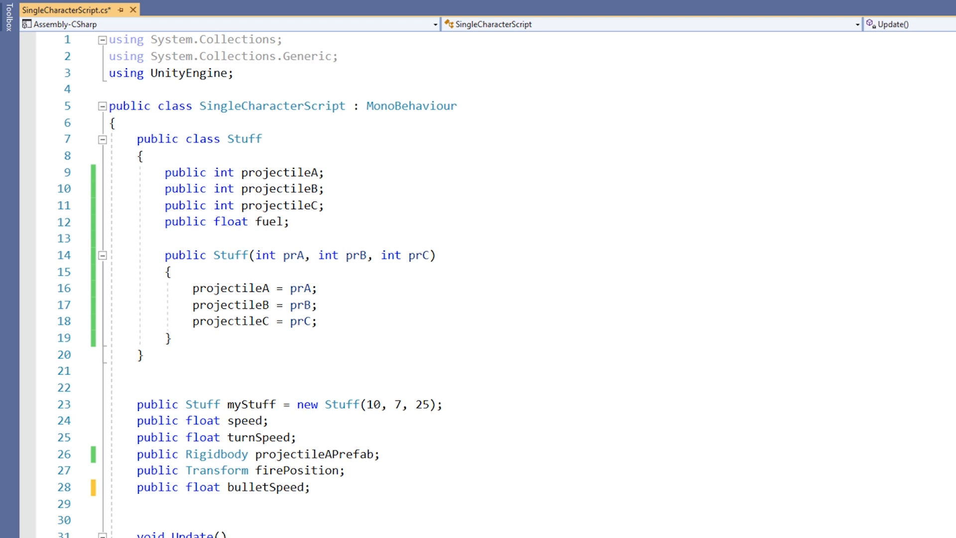
Bring up the Unity Editor showing the Classes SingleCharacterScript scene.
double_click(174, 106)
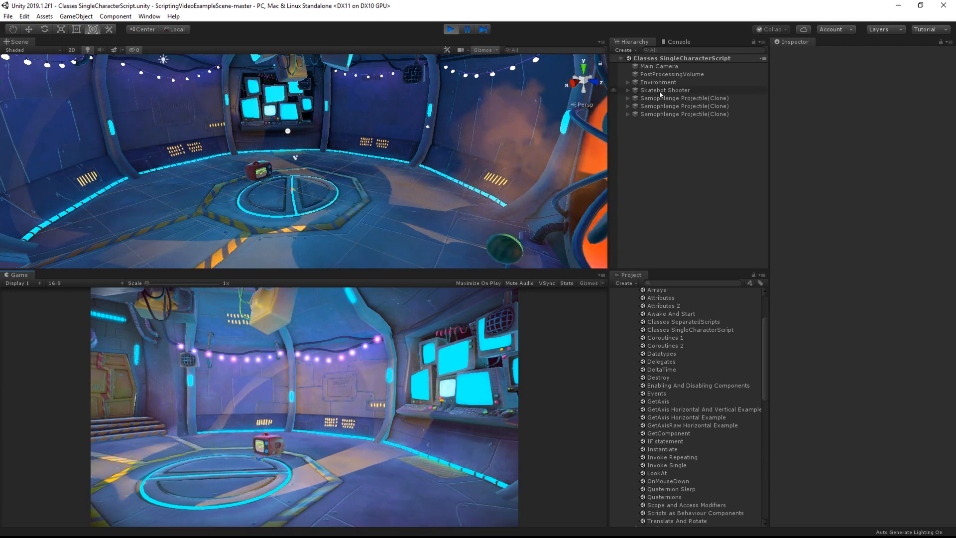
Select Skatebot Shooter in the Hierarchy to show its Single Character Script settings.
left_click(665, 90)
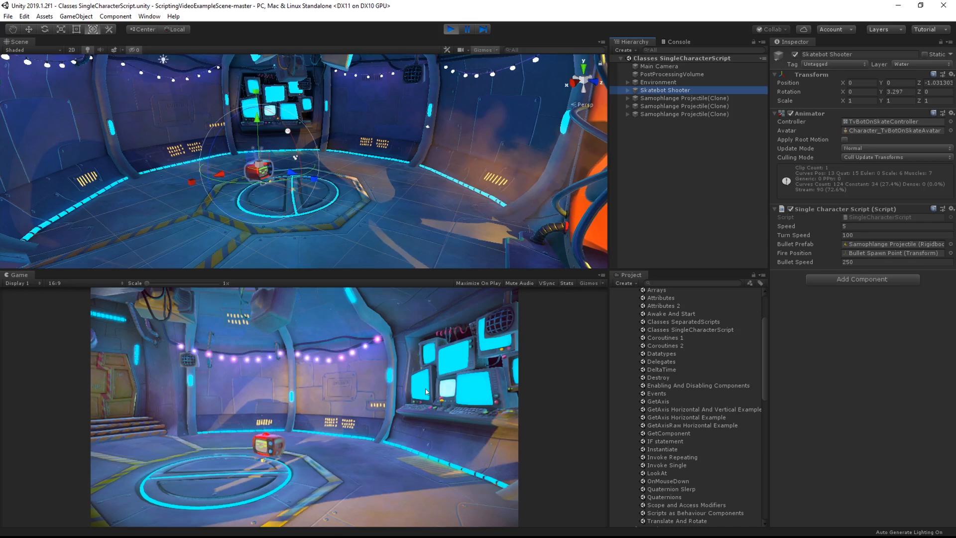
left_click(451, 29)
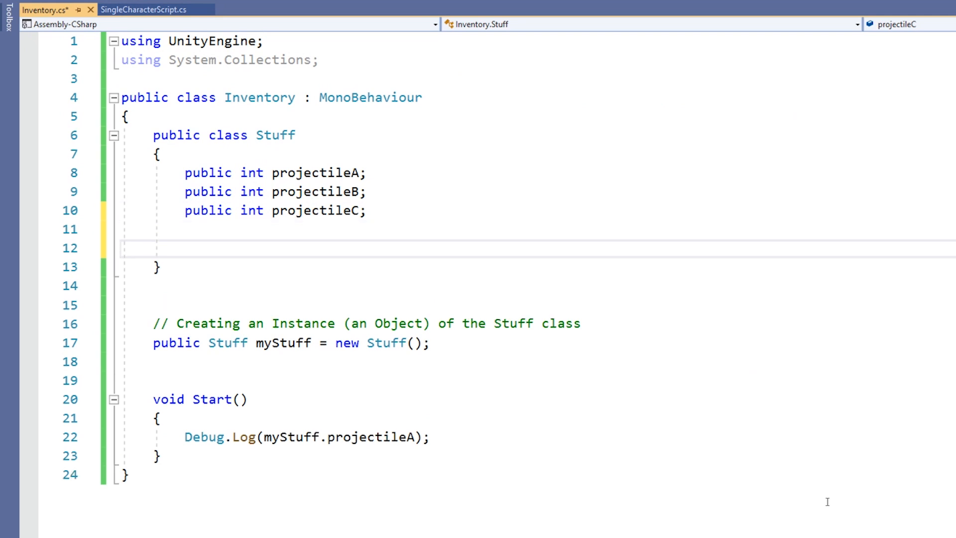
Write a commented parameterless Stuff() constructor setting projectileA, projectileB and projectileC to 1.
type("// Constructor")
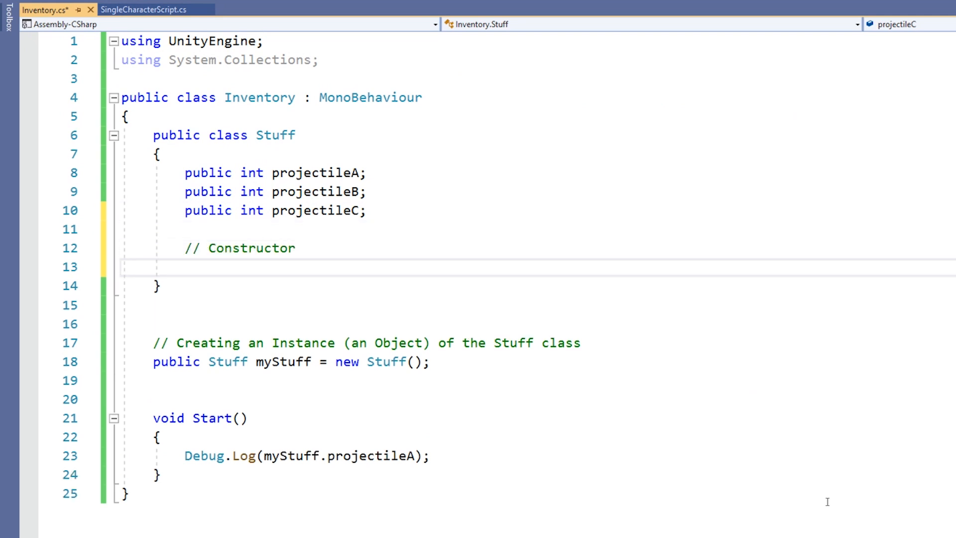
type("public Stuff()")
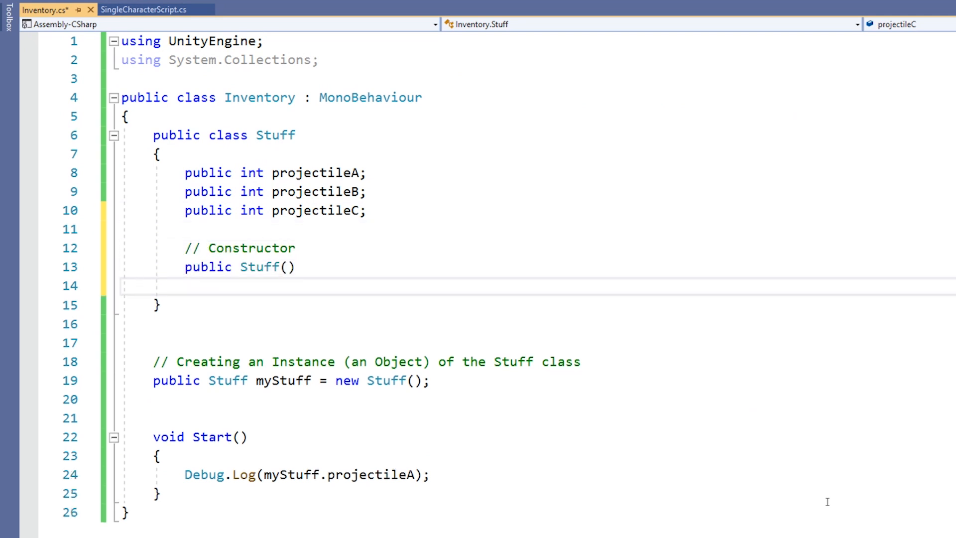
type("{")
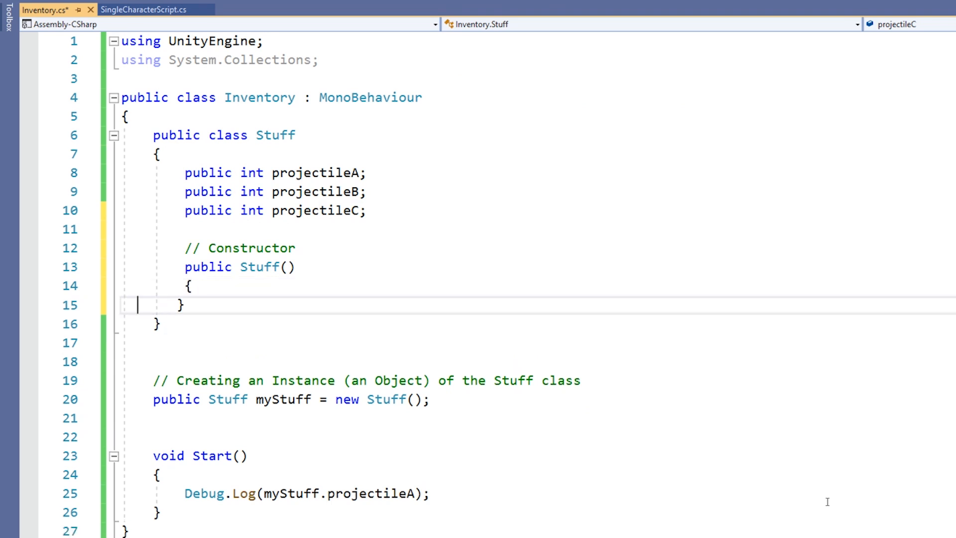
type("projectileA = 1;")
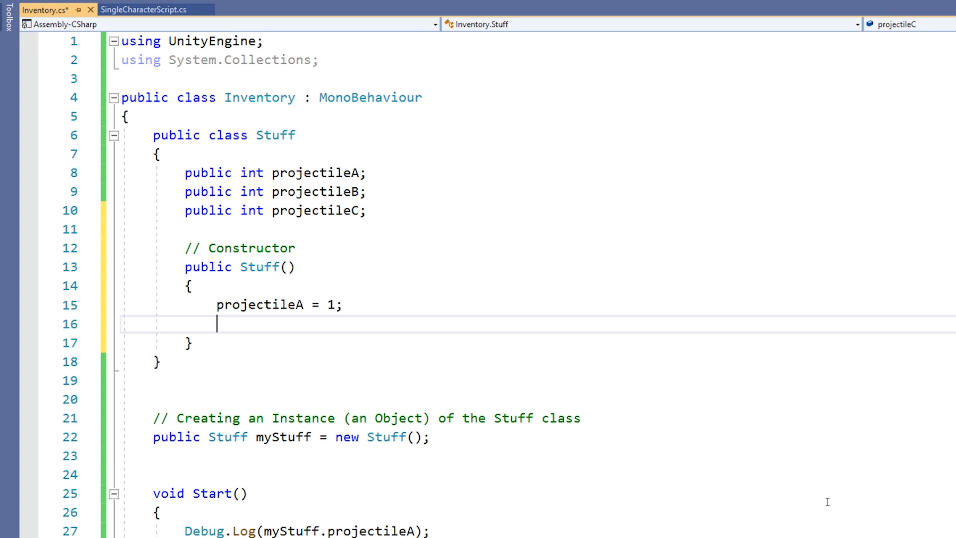
type("projectileB = 1;")
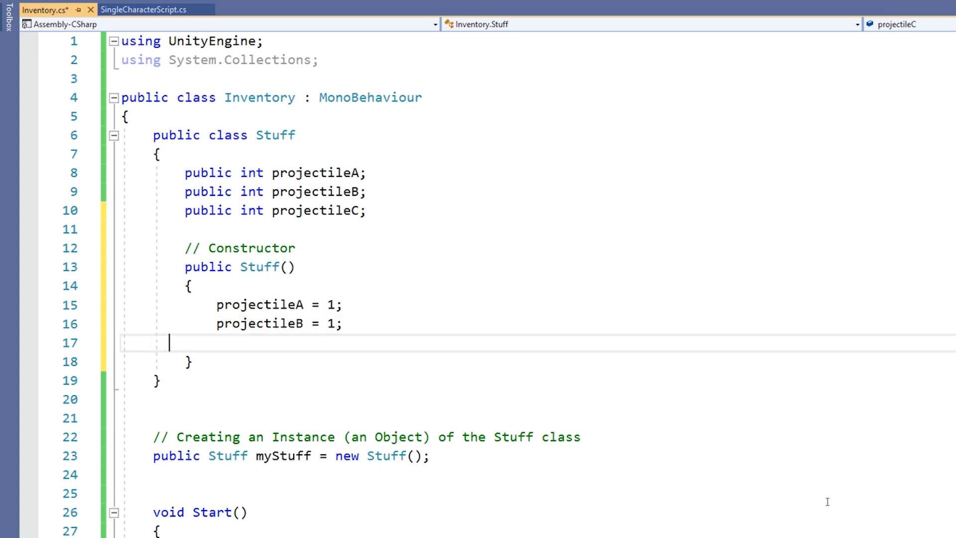
type("projectileC = 1")
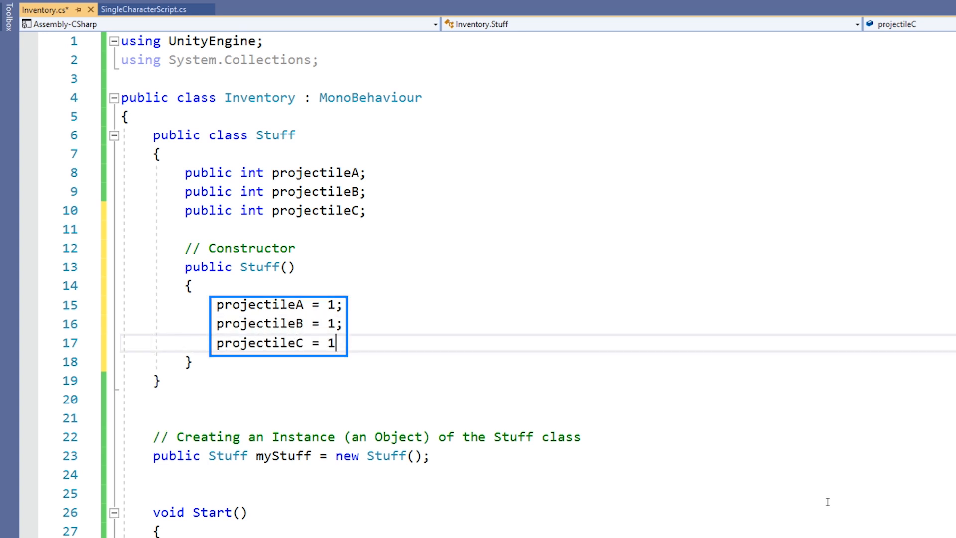
type(";")
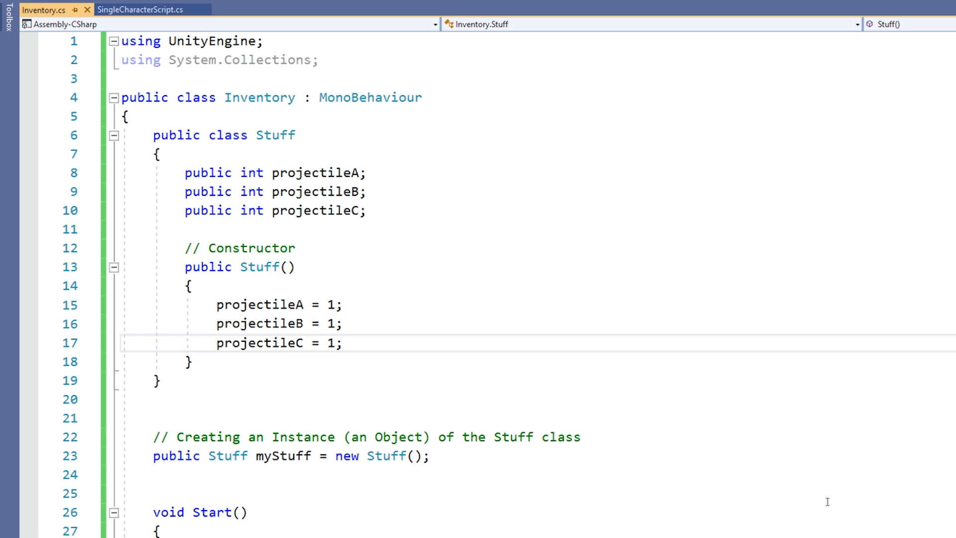
Write a Stuff(int prA, int prB, int prC) constructor assigning the three projectile fields.
key("Enter")
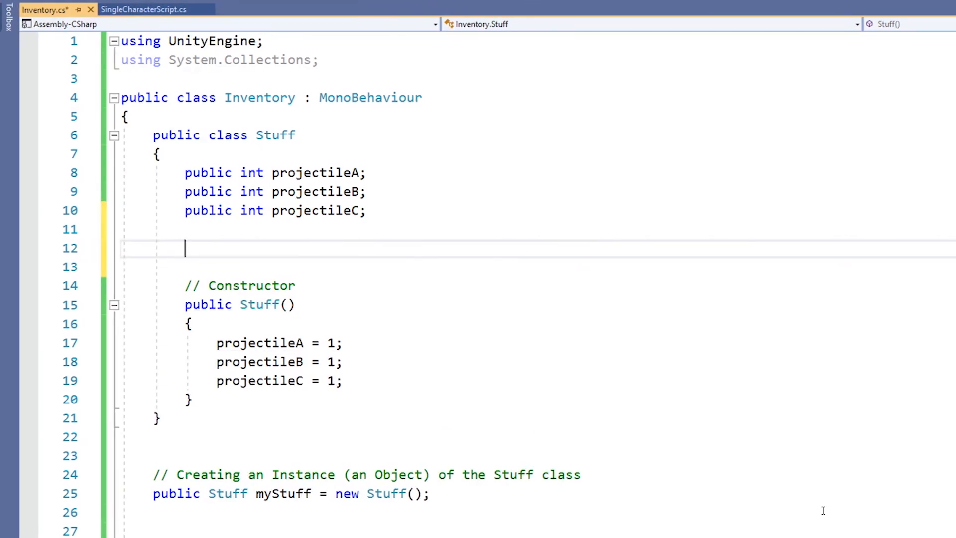
type("public Stuff(int pr")
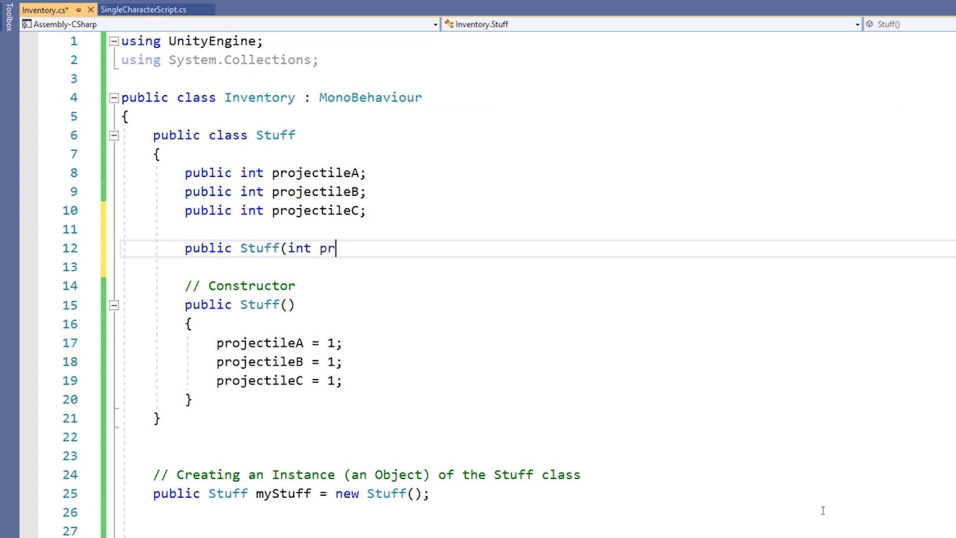
type("A, int prB, int prC)")
left_click(537, 267)
type("{")
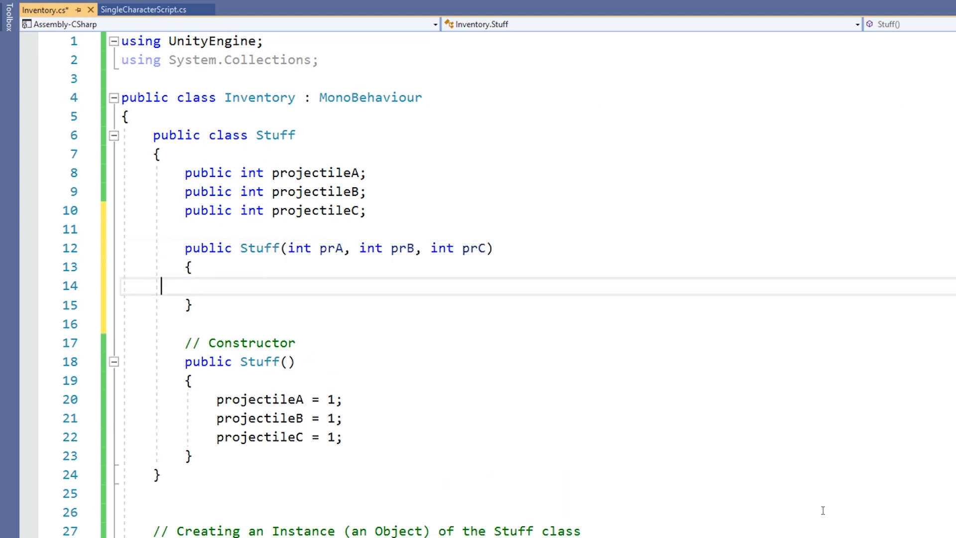
type("projectileA = prA")
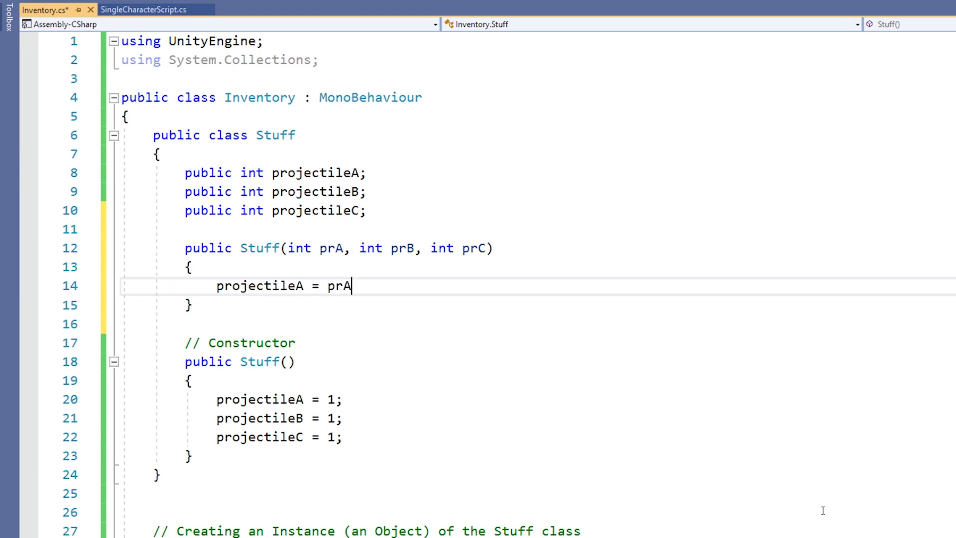
type(";")
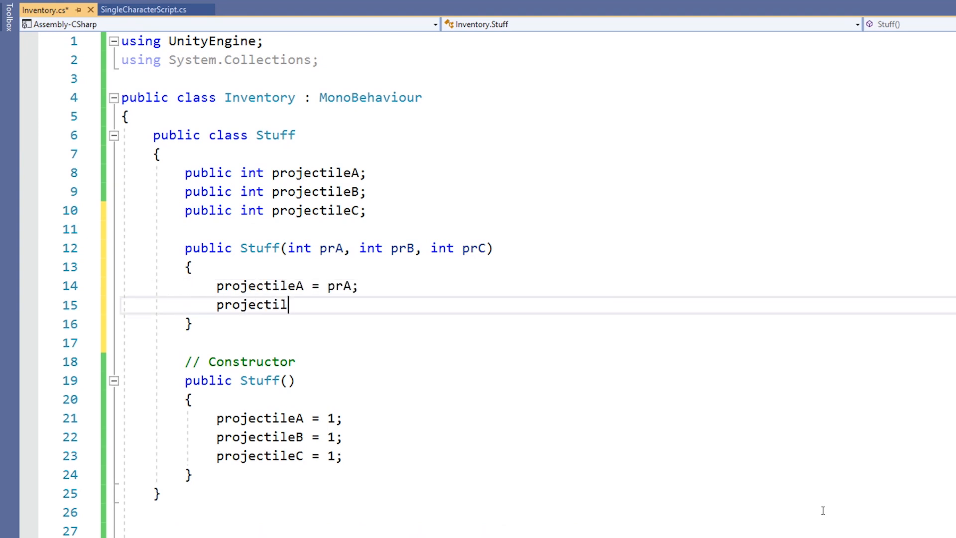
type("eB = prB;")
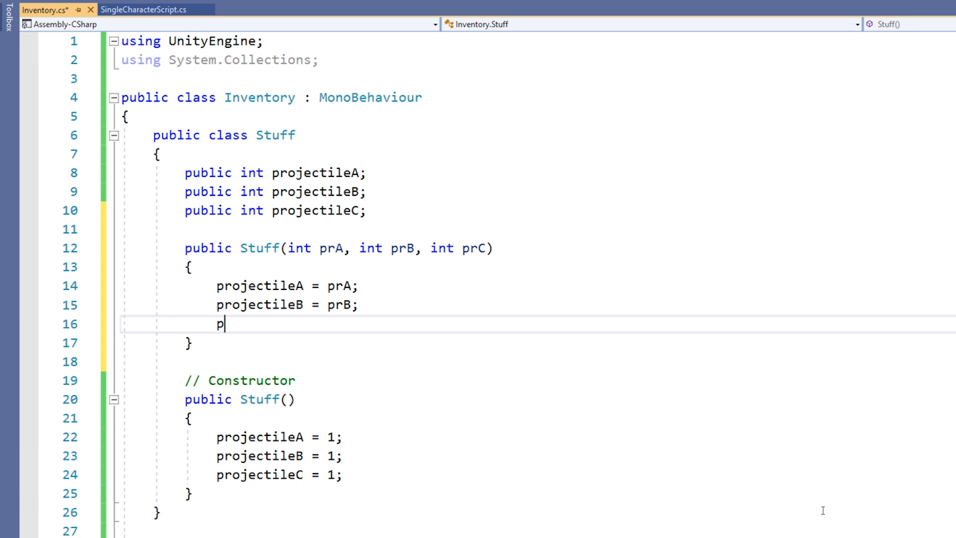
type("rojectileC = prC;")
type("public Stuff myStuff = new Stuff(50,);")
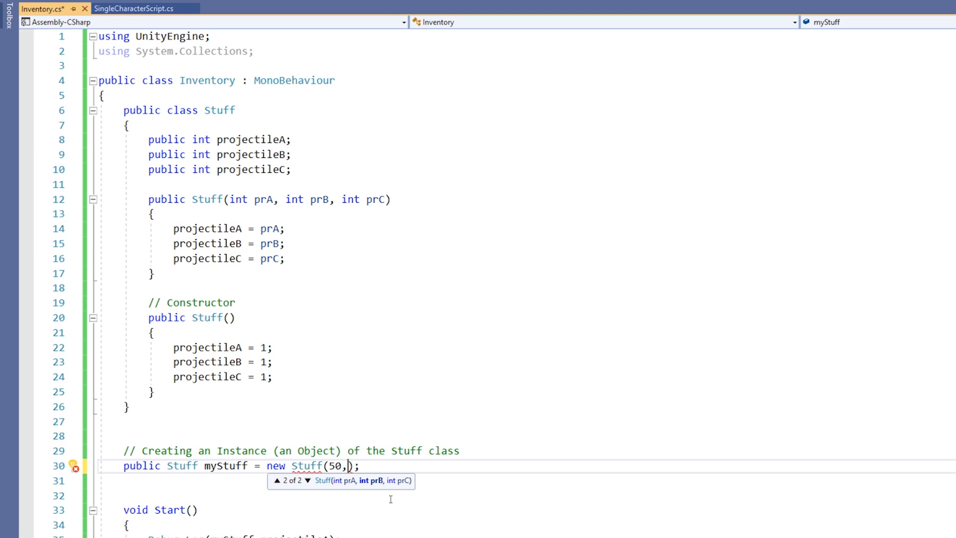
Complete myStuff as new Stuff(50, 5, 5) and save Inventory.cs.
type("5,")
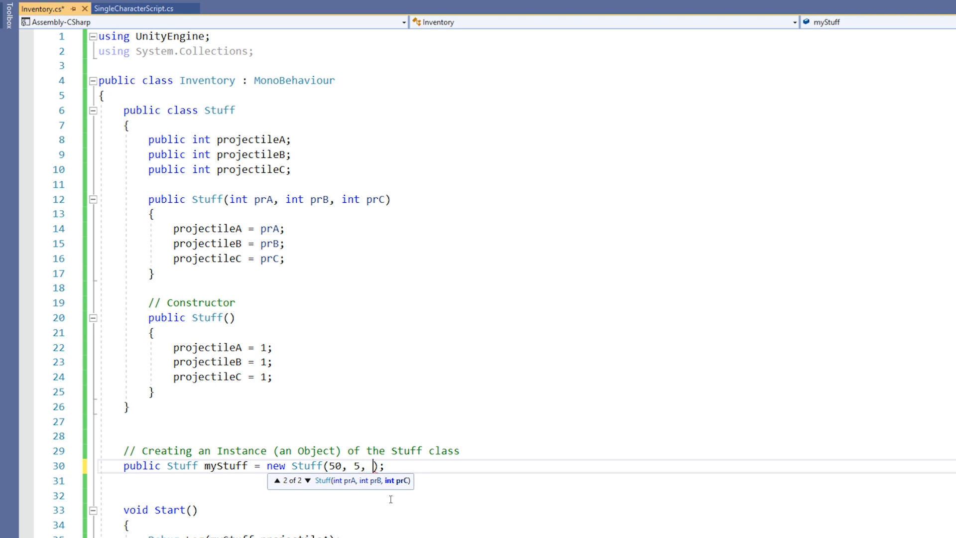
type("5")
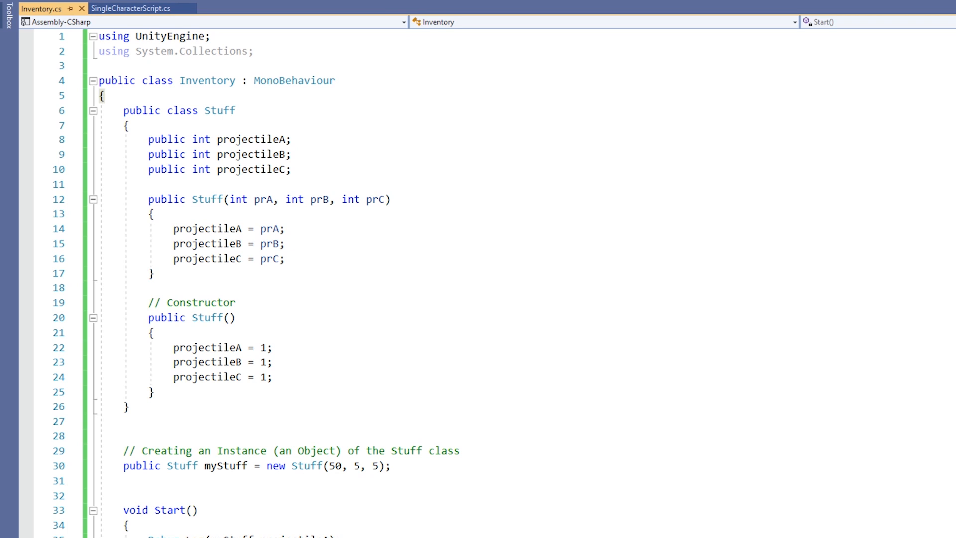
Declare public float fuel and expand a ctor snippet for the Stuff(int prA, float fu) constructor.
type("publ")
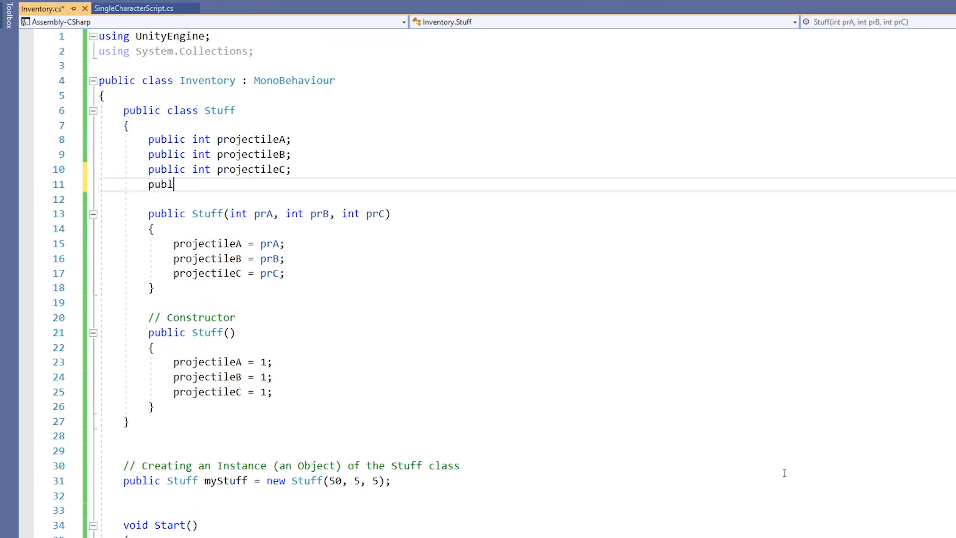
type("ic float fuel;")
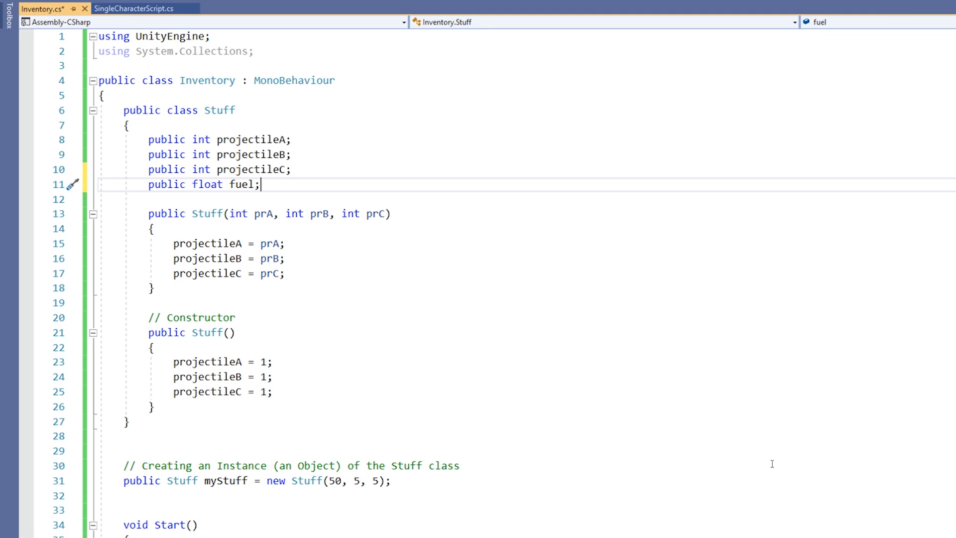
type("ctor")
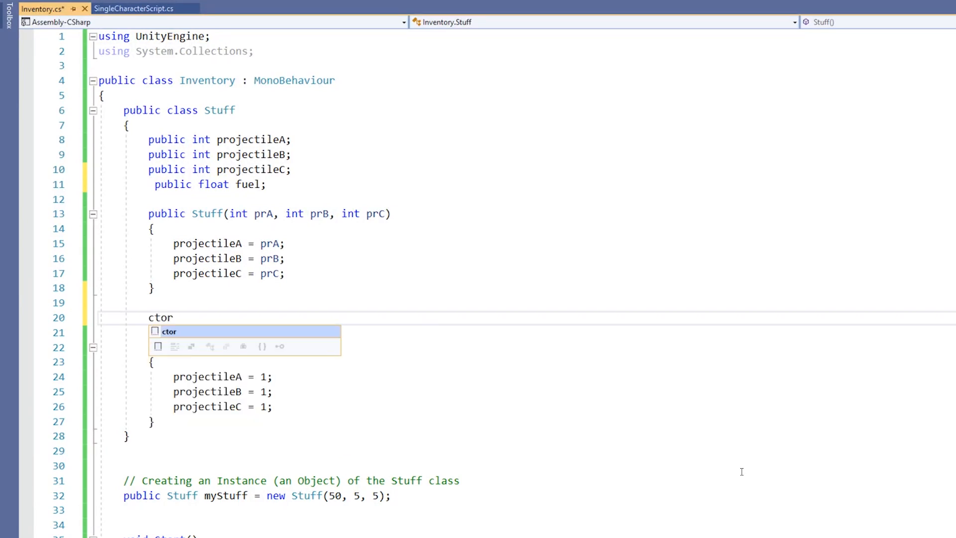
key("Tab")
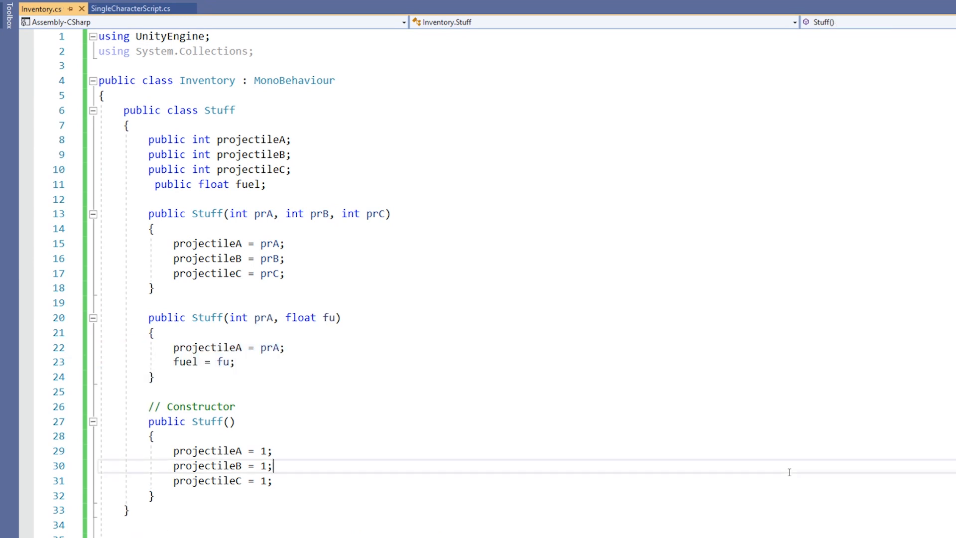
mouse_move(721, 442)
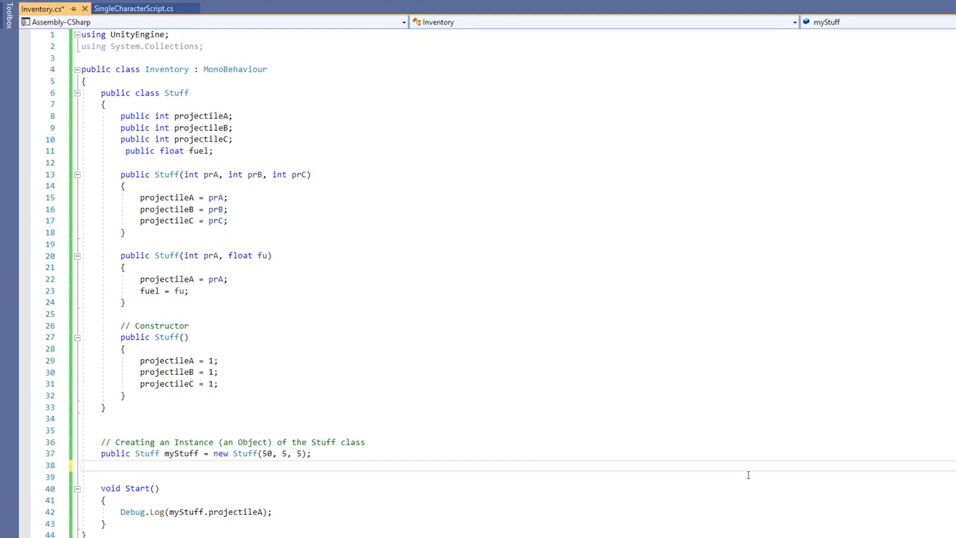
Declare public Stuff myOtherStuff = new Stuff(50, 1.5f); and save.
type("public Stuff my")
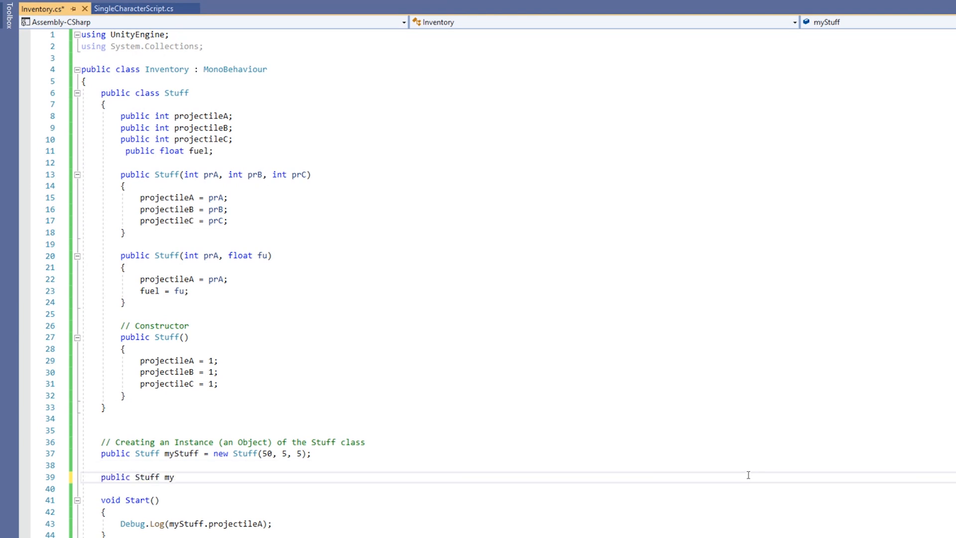
type("OtherStuff =")
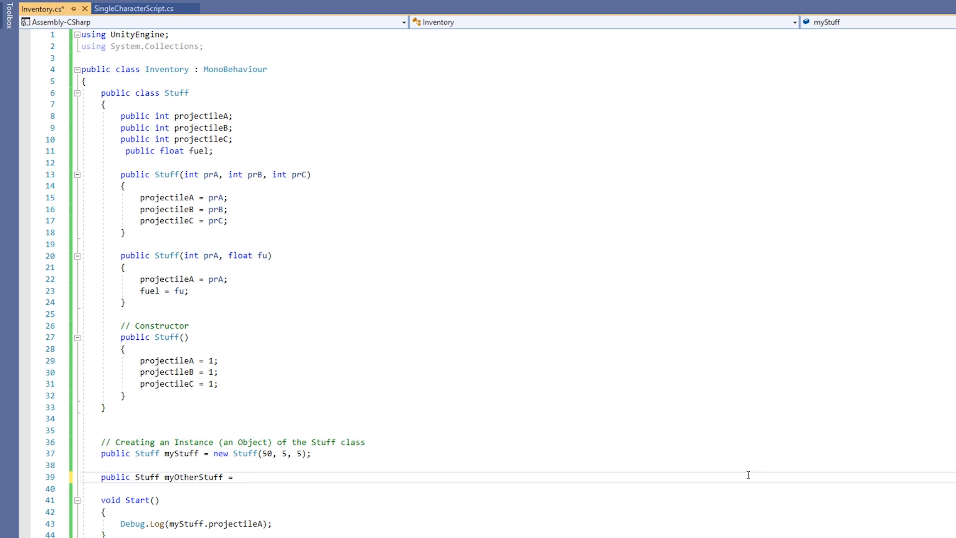
type("new")
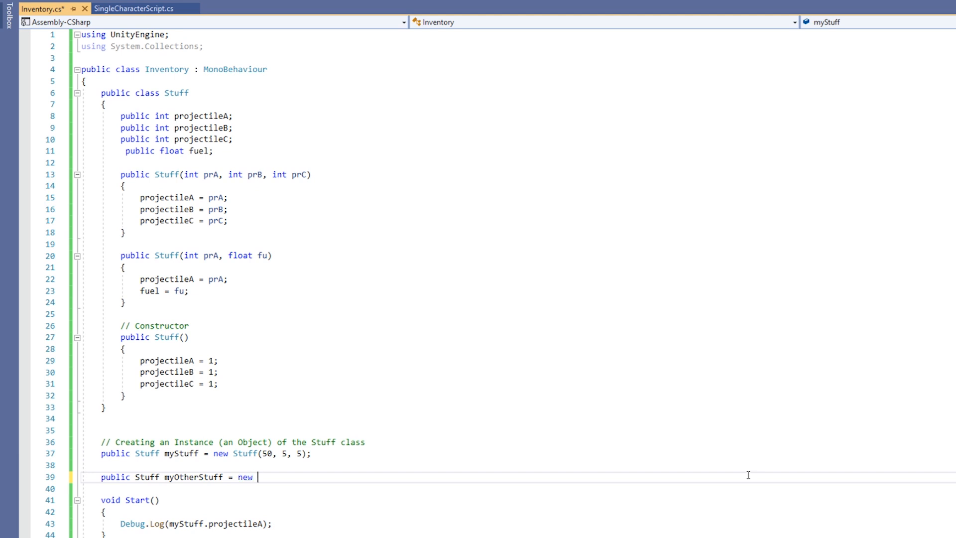
type("Stuff")
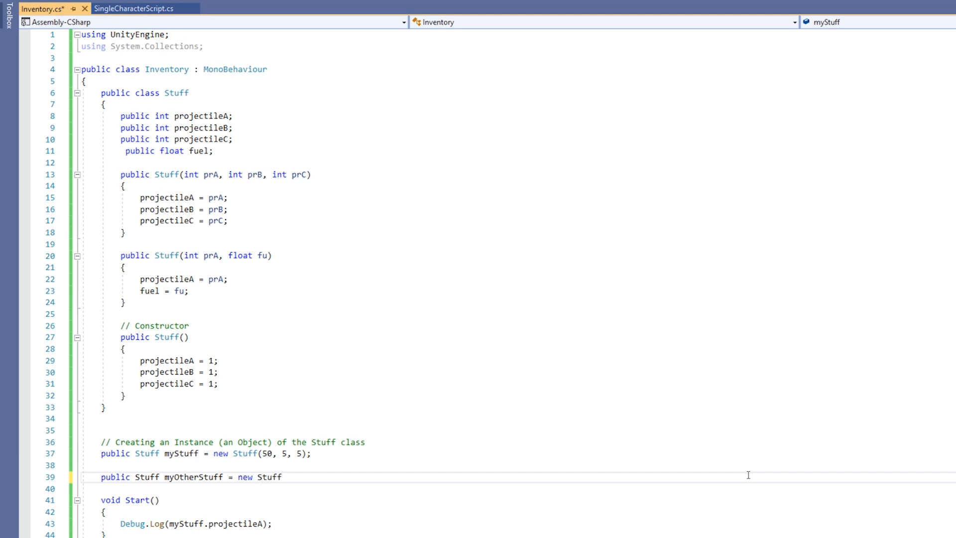
type("(50,")
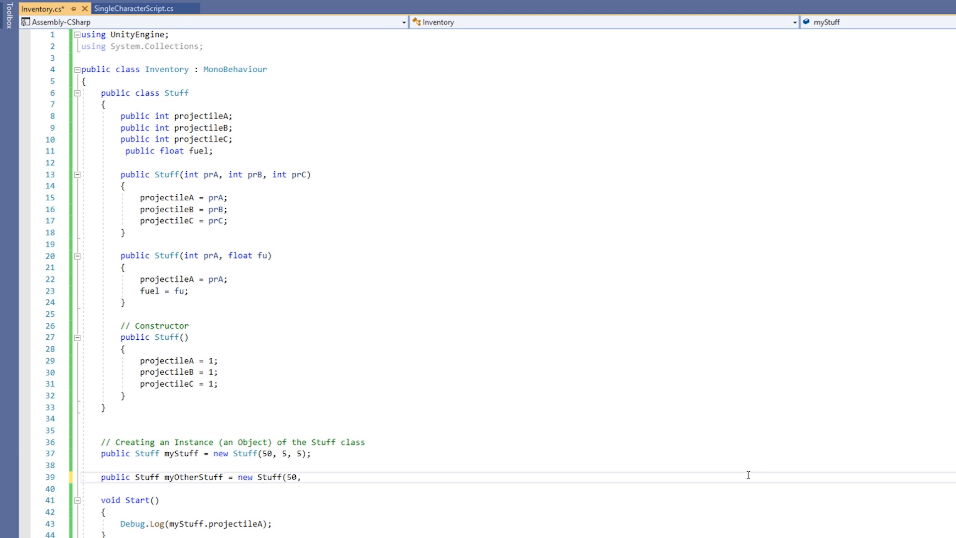
type("1.5f")
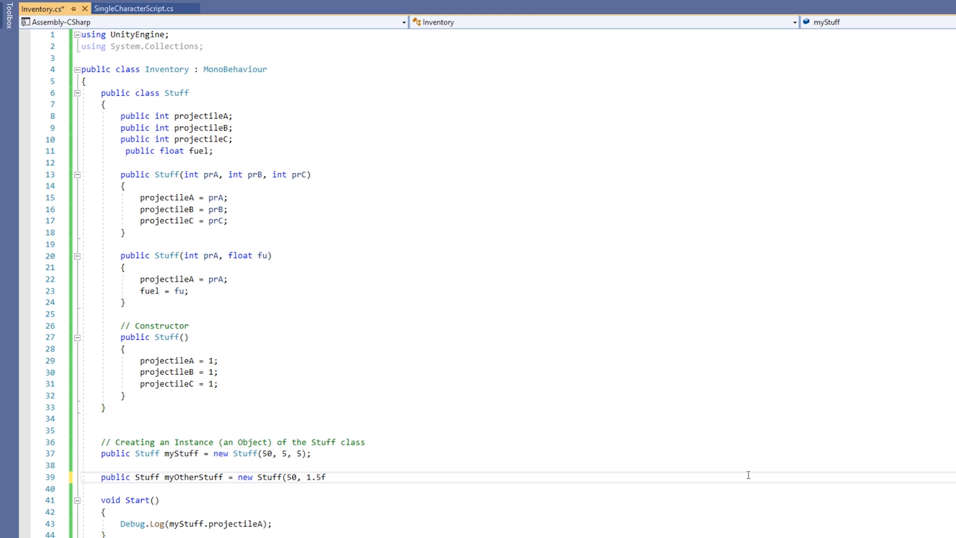
type(");")
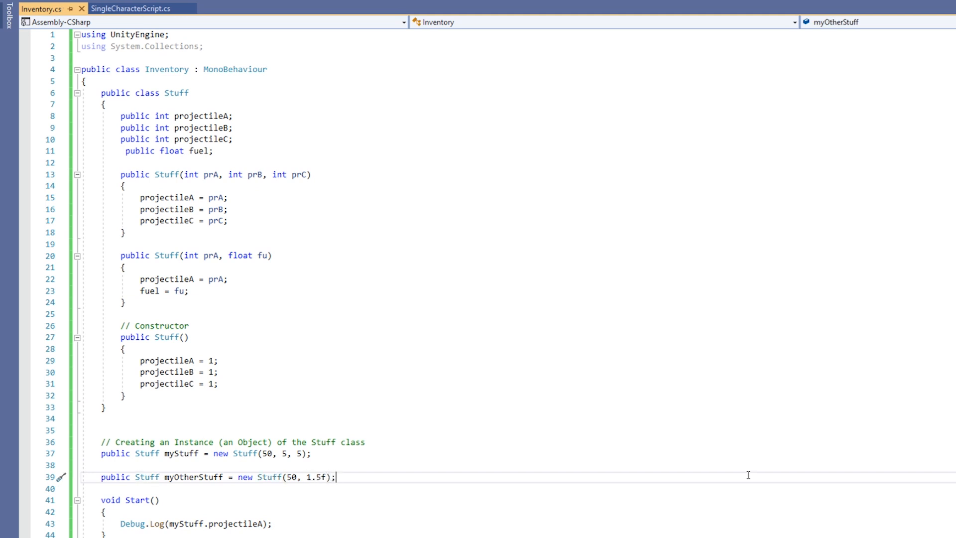